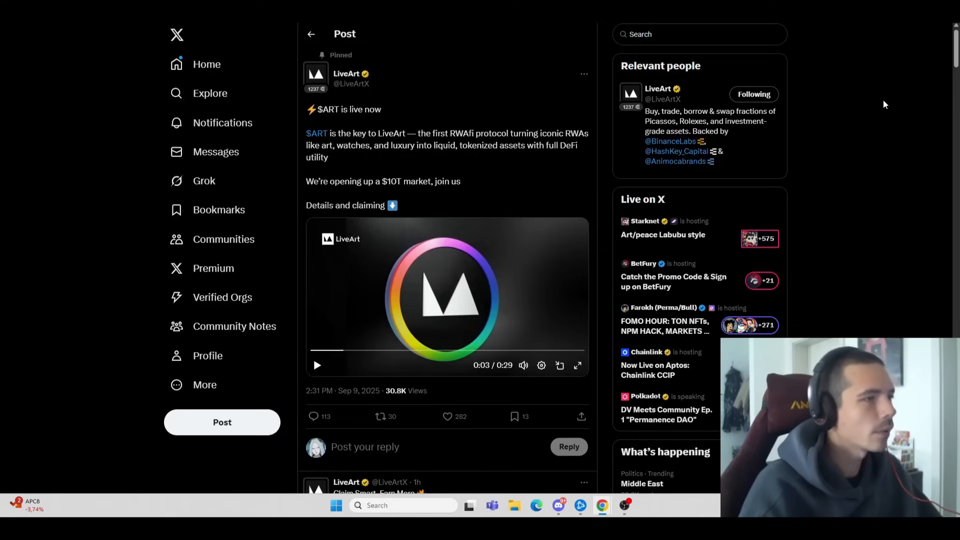
{"action": "mouse_move", "coordinate": [894, 106]}
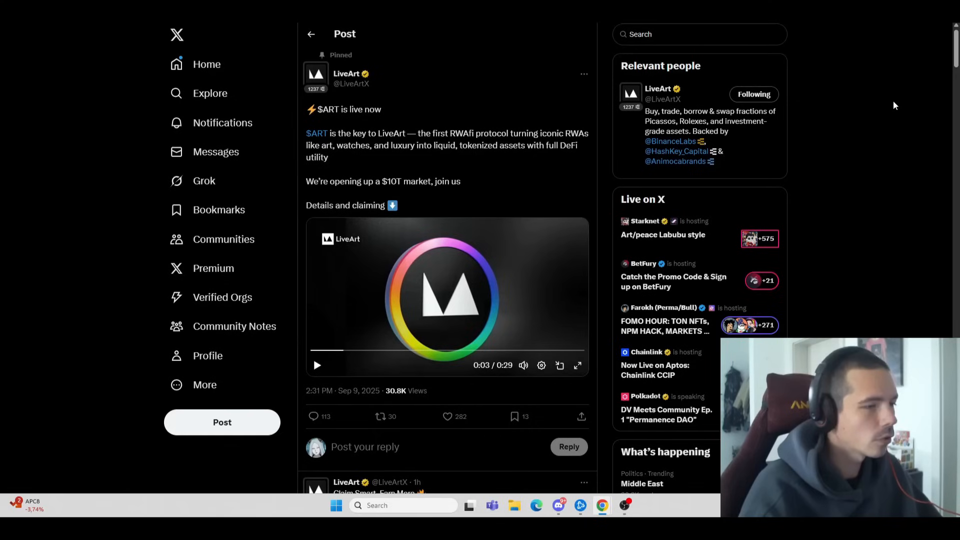
{"action": "mouse_move", "coordinate": [421, 110]}
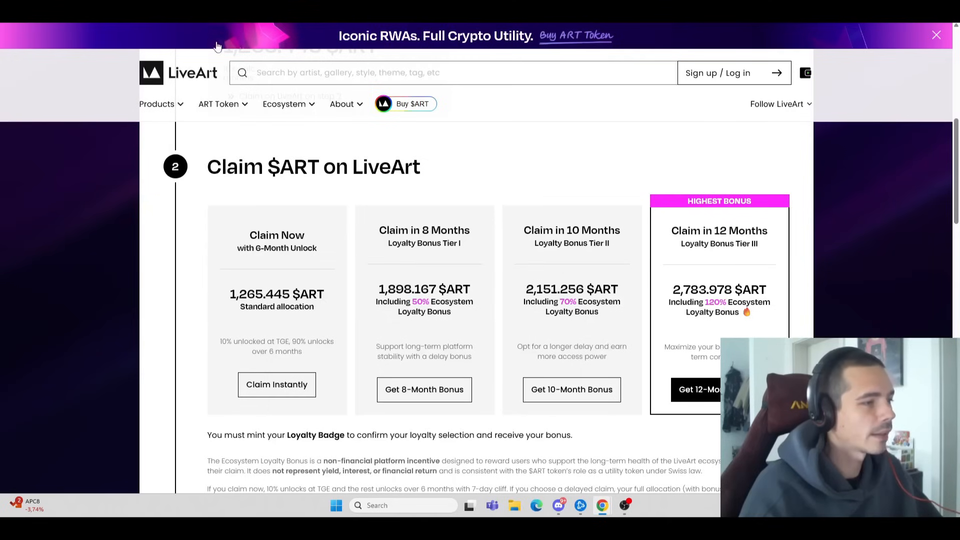
{"action": "mouse_move", "coordinate": [844, 284]}
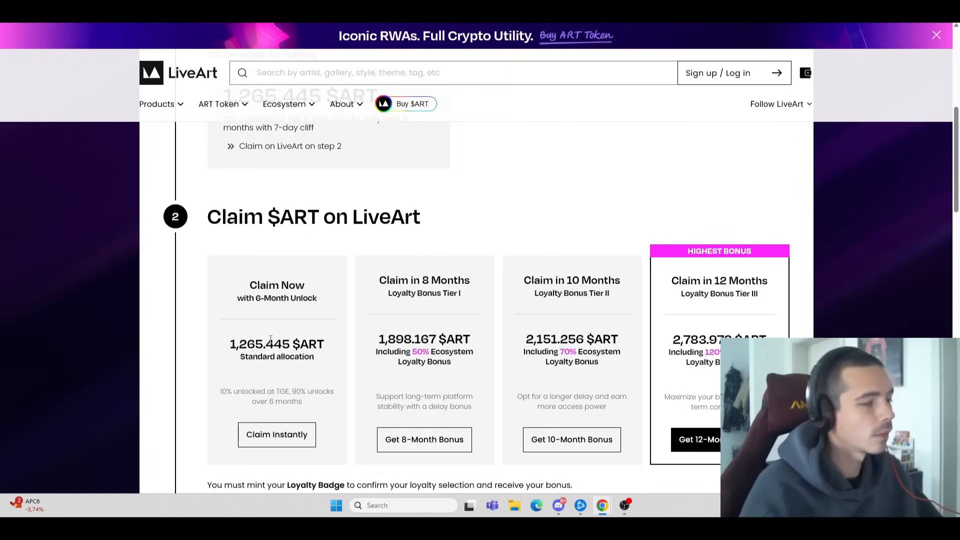
{"action": "mouse_move", "coordinate": [277, 386]}
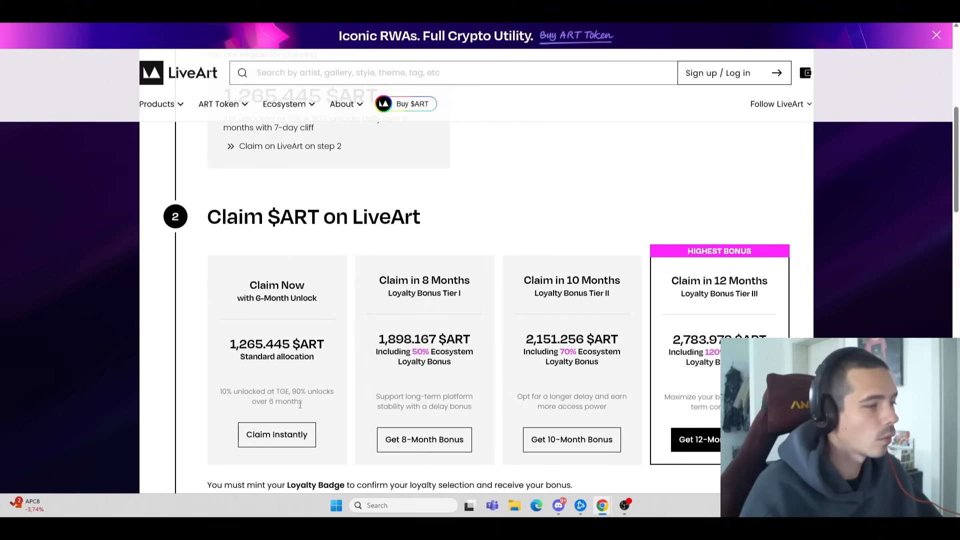
{"action": "mouse_move", "coordinate": [456, 383]}
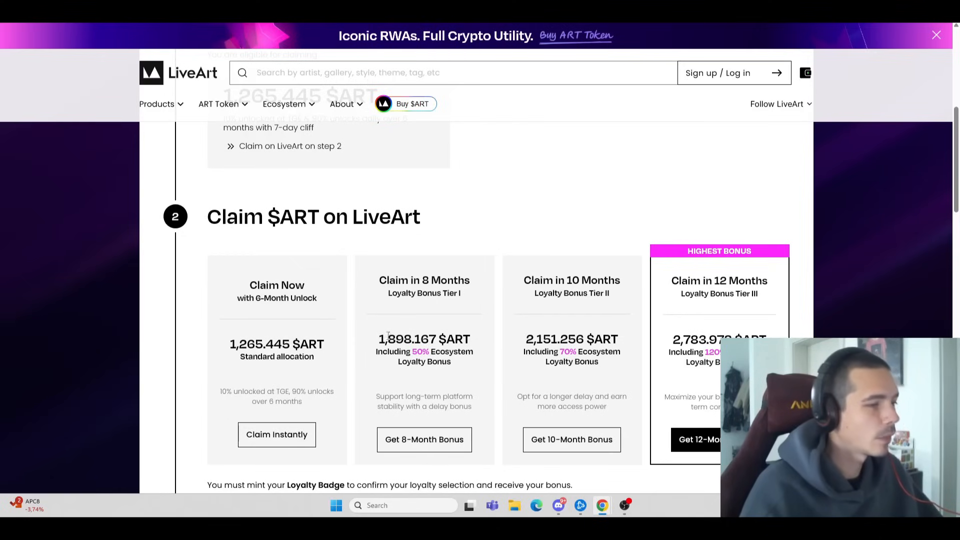
Pick the 12-month loyalty bonus, mint the badge, confirm, and sign the claim in the wallet.
{"action": "left_click_drag", "start_coordinate": [378, 335], "coordinate": [472, 367]}
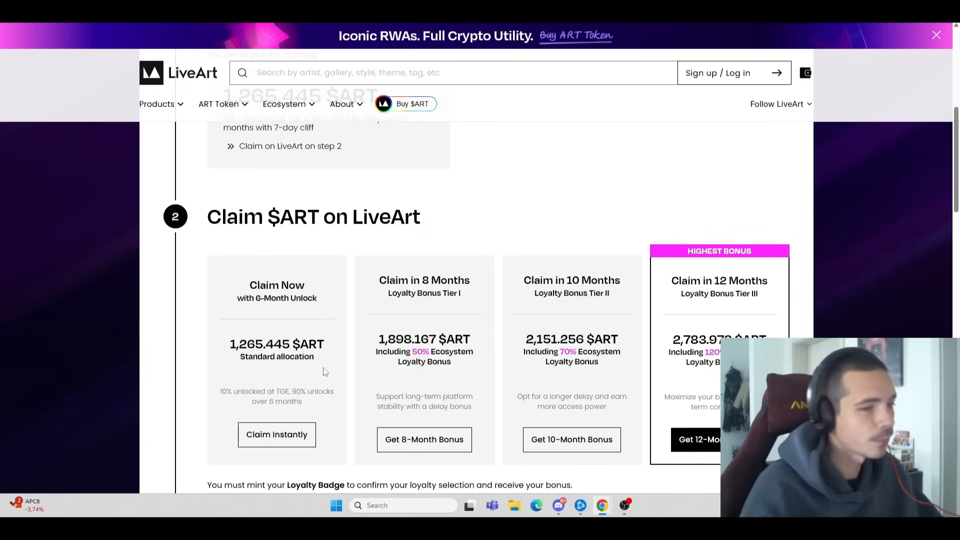
{"action": "mouse_move", "coordinate": [699, 434]}
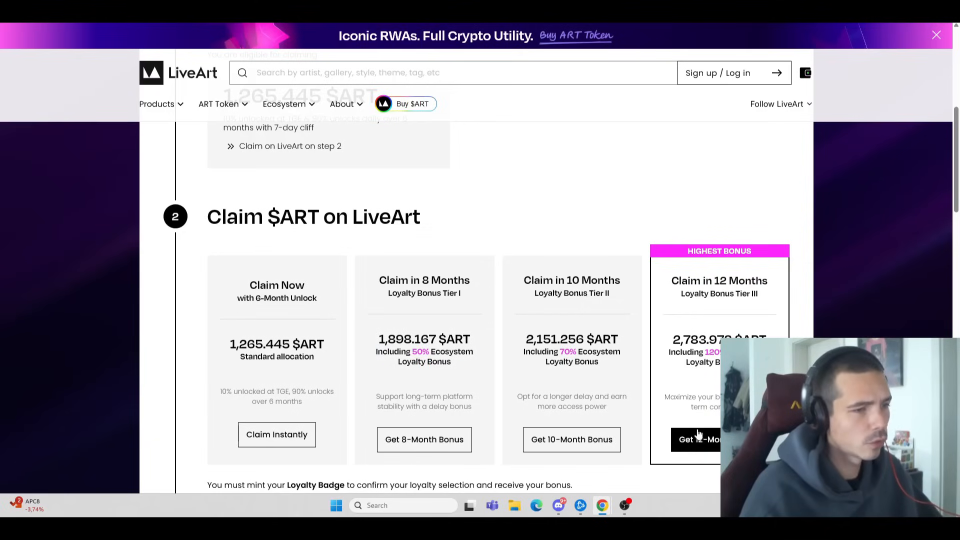
{"action": "left_click", "coordinate": [698, 439]}
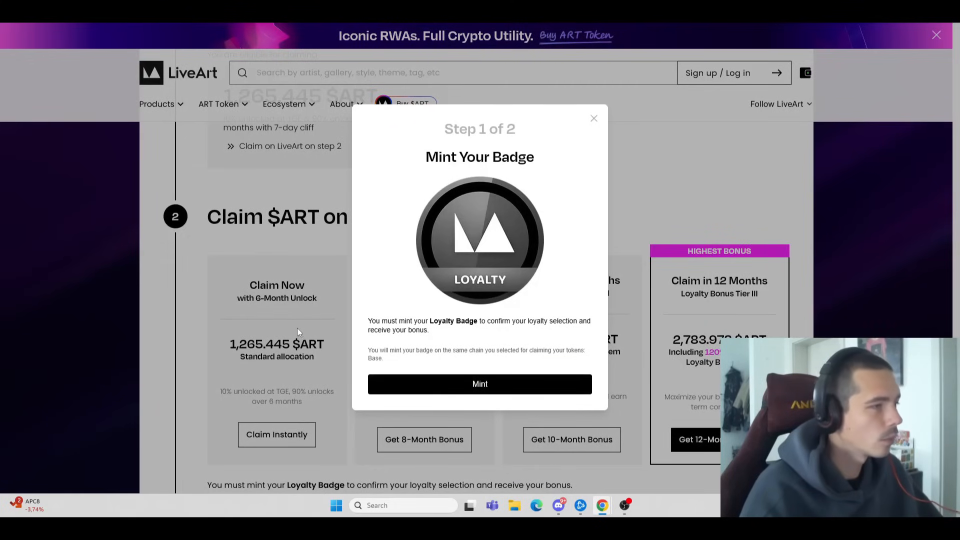
{"action": "left_click", "coordinate": [480, 384]}
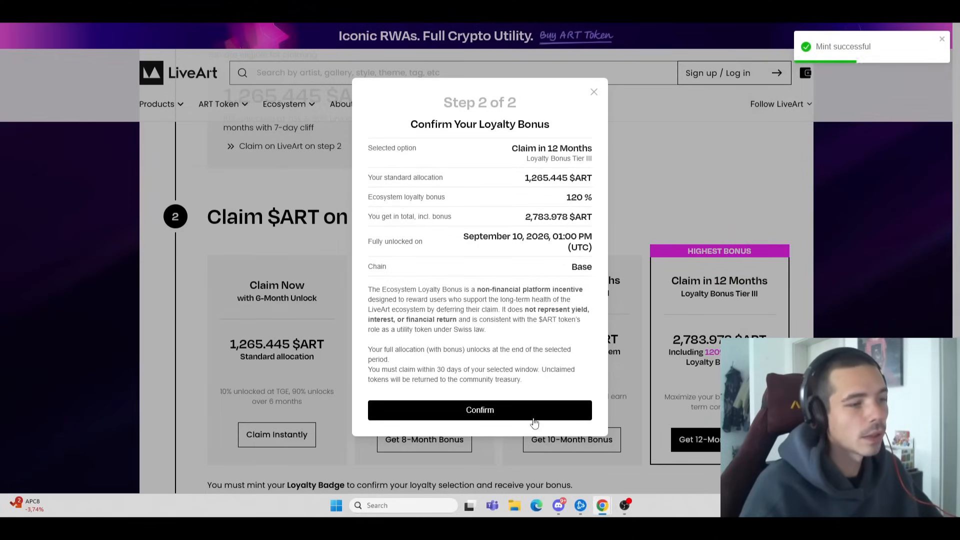
{"action": "left_click", "coordinate": [480, 410]}
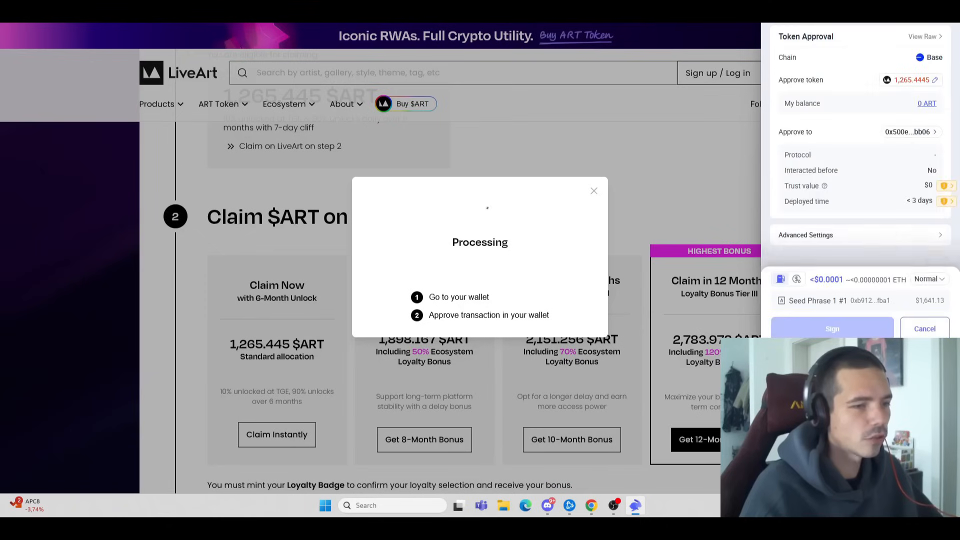
{"action": "left_click", "coordinate": [832, 329]}
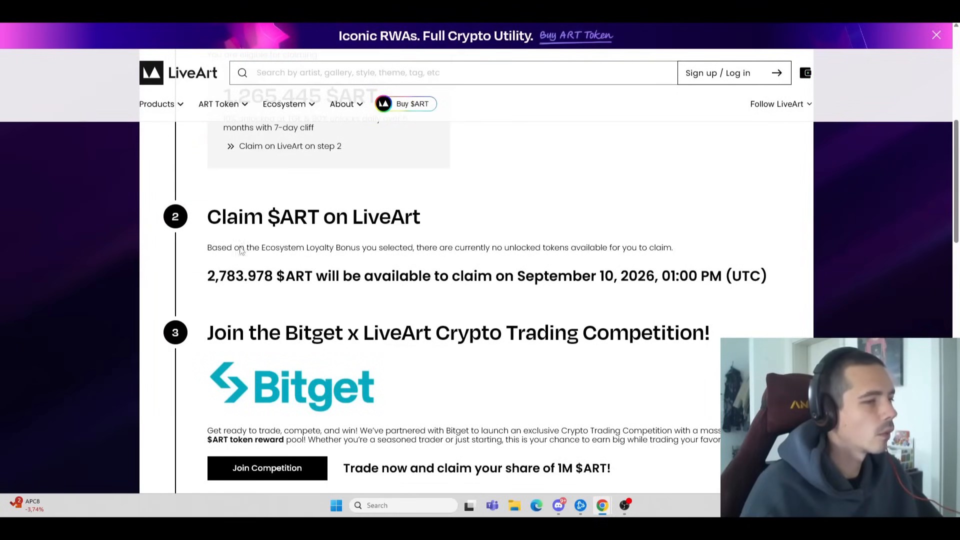
{"action": "mouse_move", "coordinate": [352, 299]}
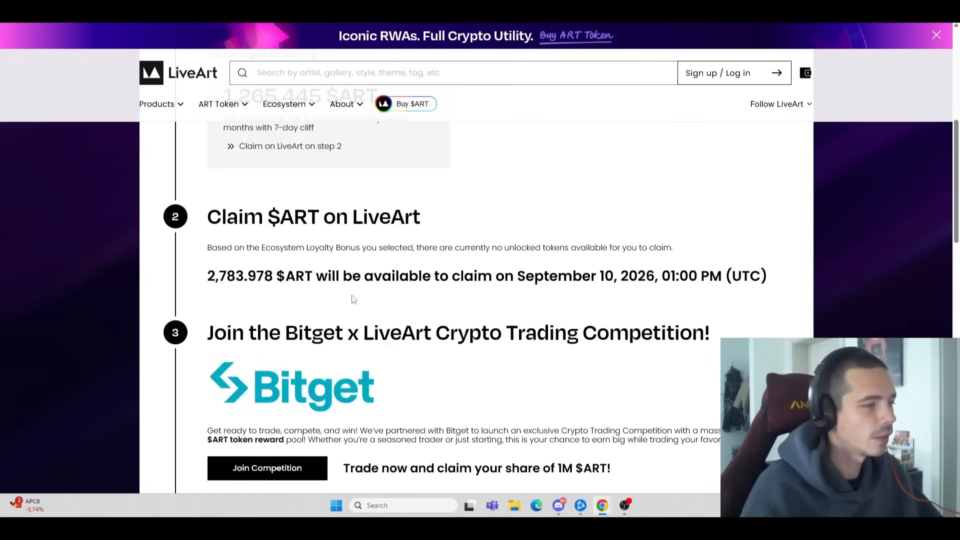
{"action": "mouse_move", "coordinate": [267, 30]}
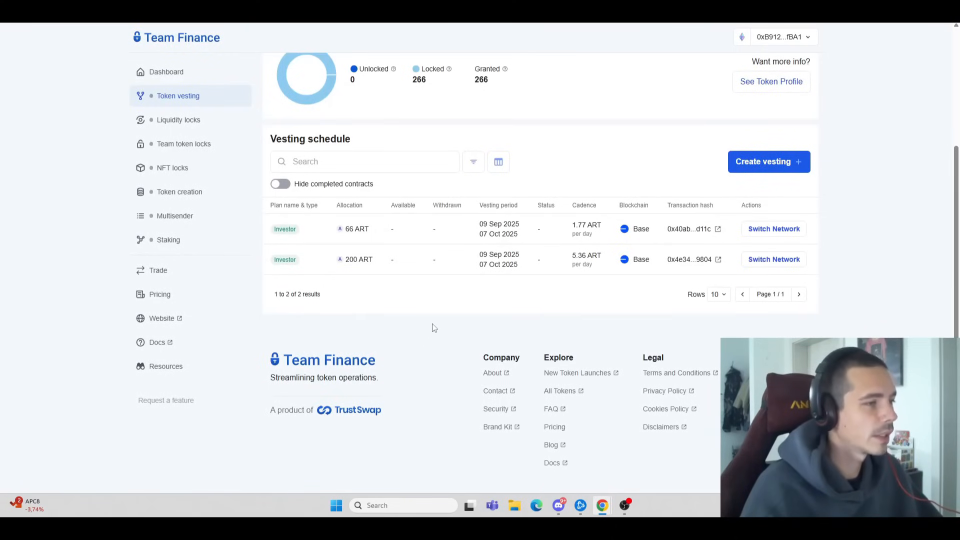
{"action": "mouse_move", "coordinate": [453, 326]}
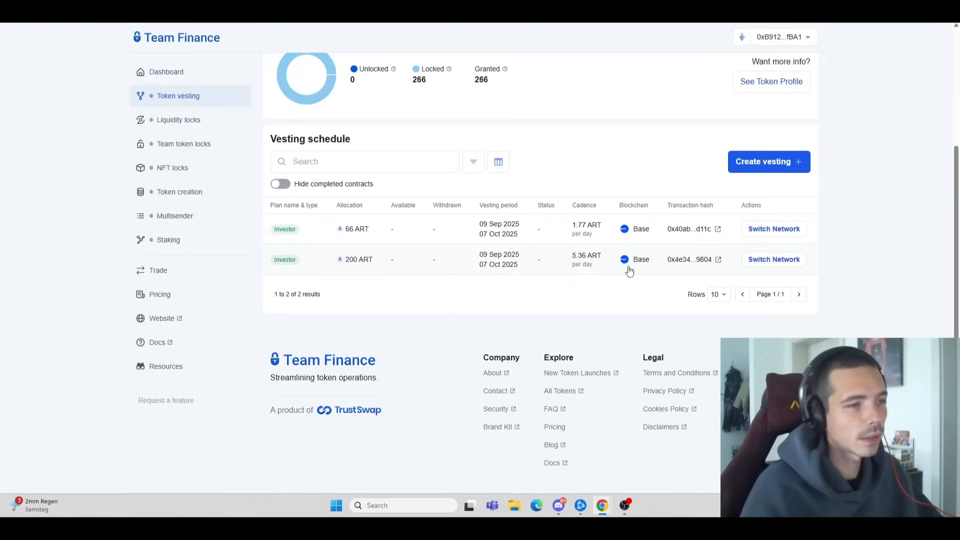
{"action": "mouse_move", "coordinate": [609, 305]}
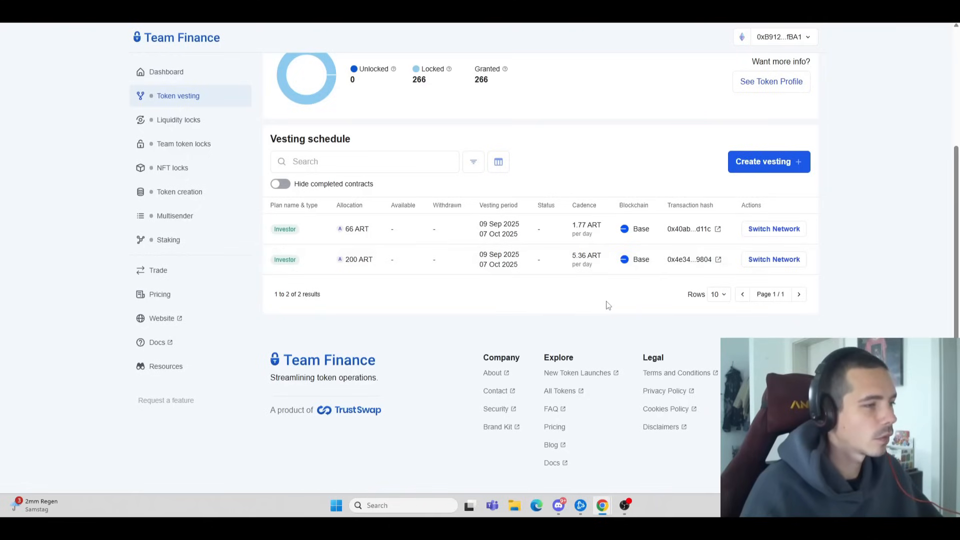
{"action": "mouse_move", "coordinate": [417, 211]}
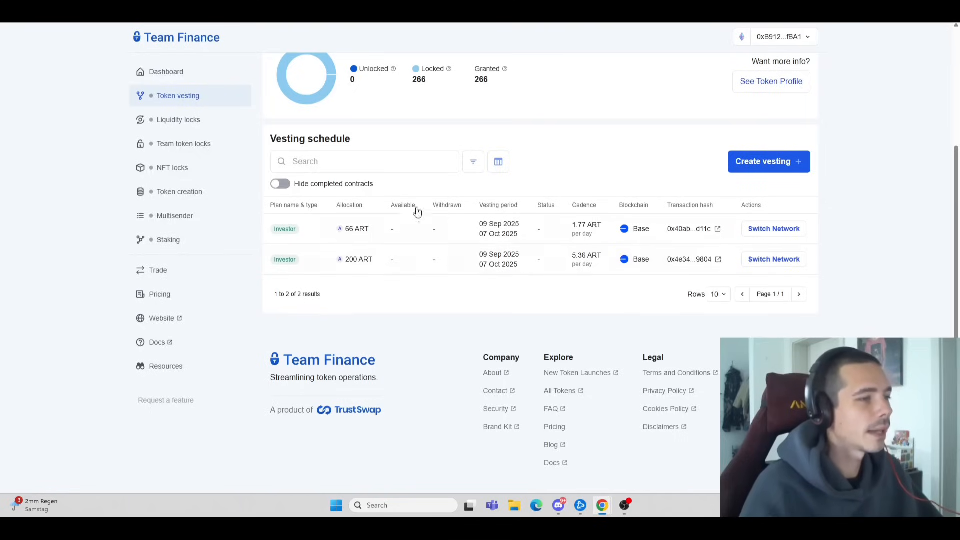
{"action": "mouse_move", "coordinate": [421, 327]}
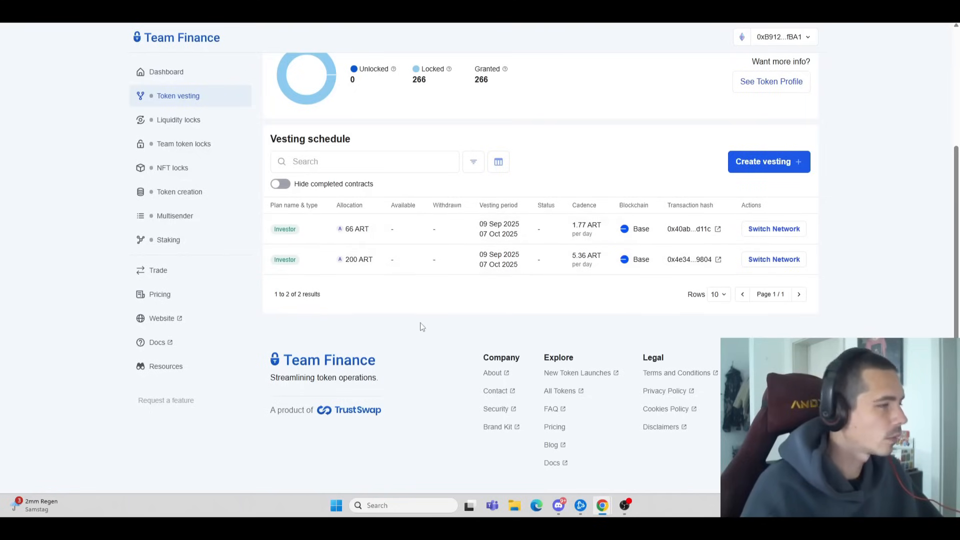
{"action": "mouse_move", "coordinate": [417, 341]}
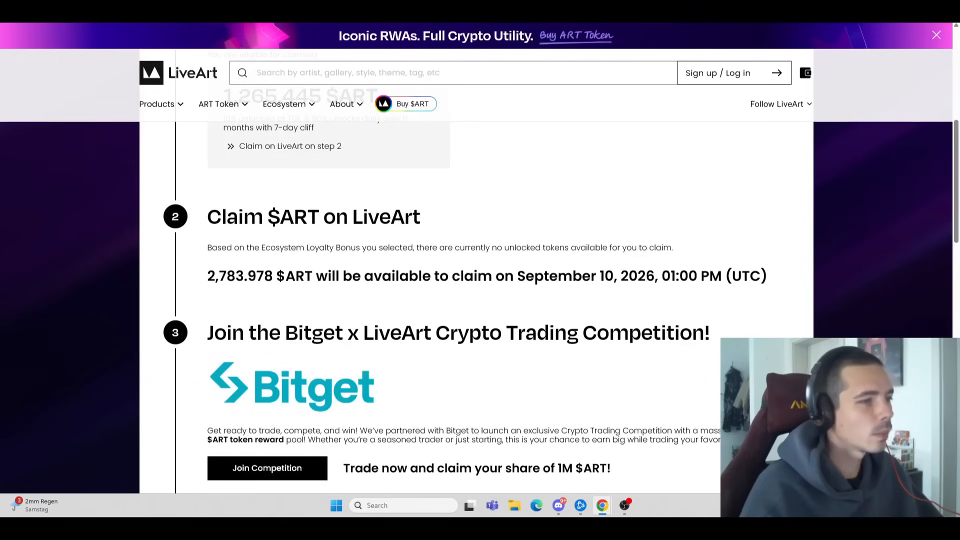
Scroll up to the Congratulations section showing 24.85 $ART eligible, then return to Team Finance.
{"action": "scroll", "scroll_direction": "up", "scroll_amount": 3}
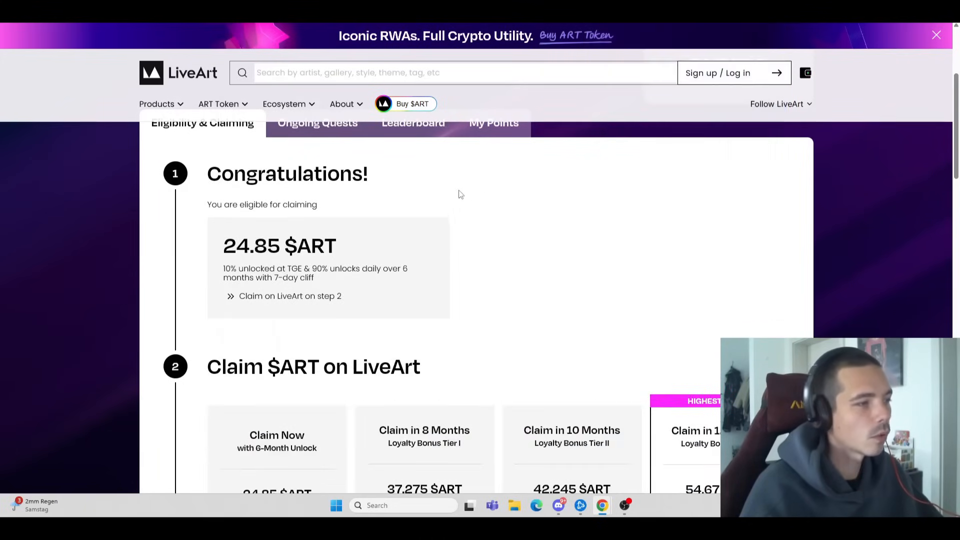
{"action": "mouse_move", "coordinate": [392, 253]}
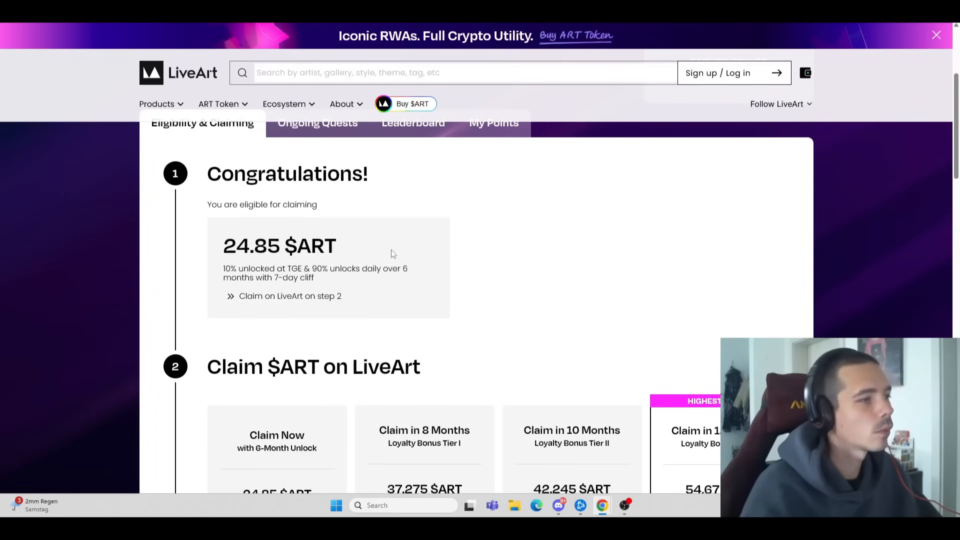
{"action": "left_click", "coordinate": [805, 72]}
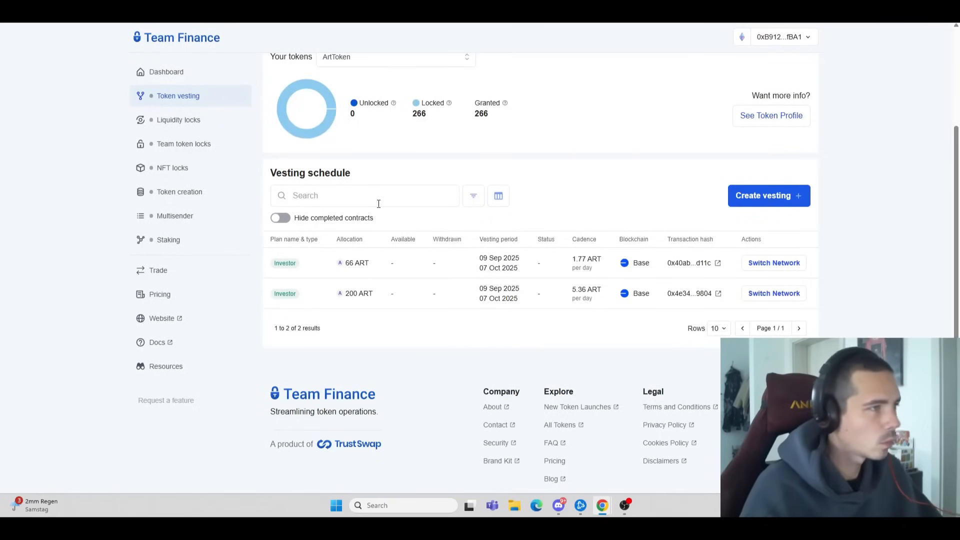
{"action": "mouse_move", "coordinate": [406, 123]}
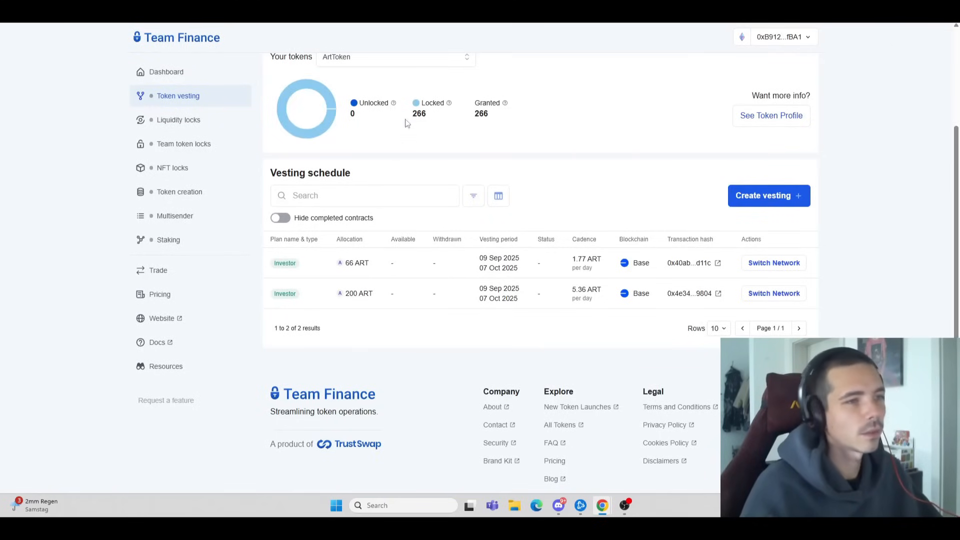